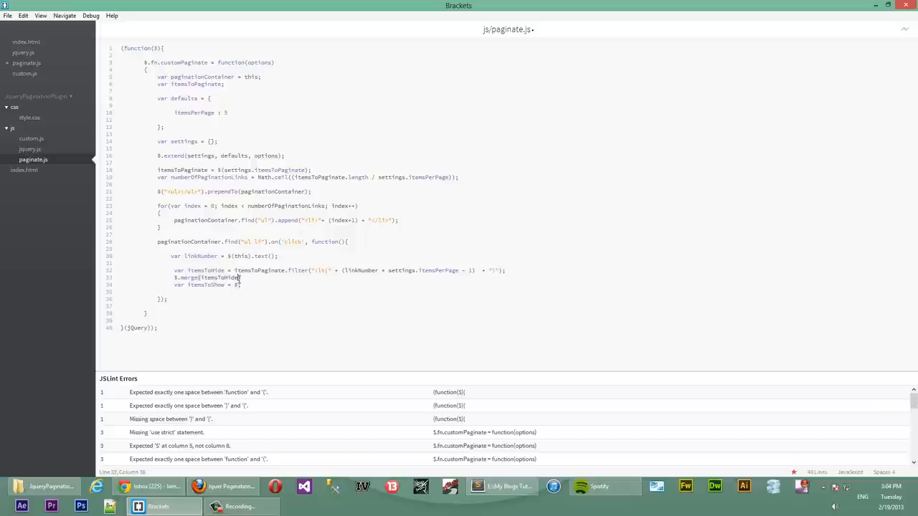
Add the second filter(':gt(...)') argument to $.merge, then call itemsToHide.hide() on the next line.
text(,)
text(i)
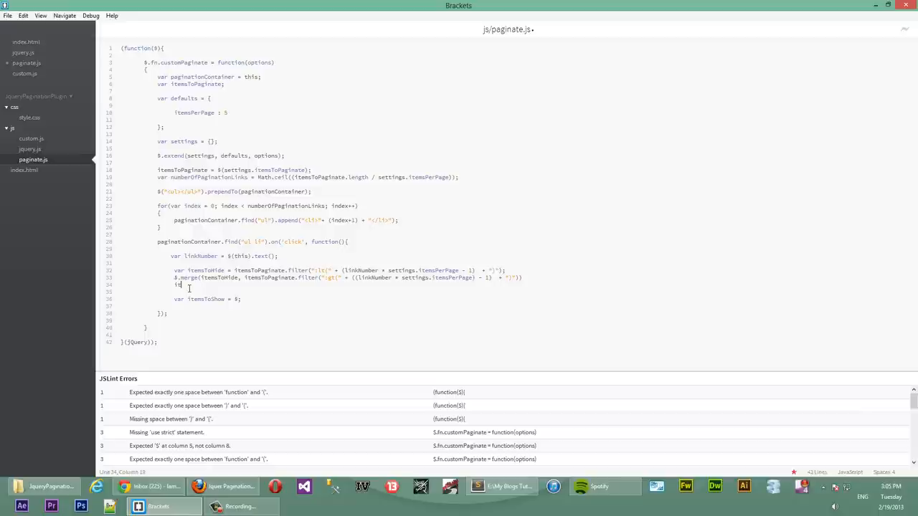
text(temsToHide.hide();)
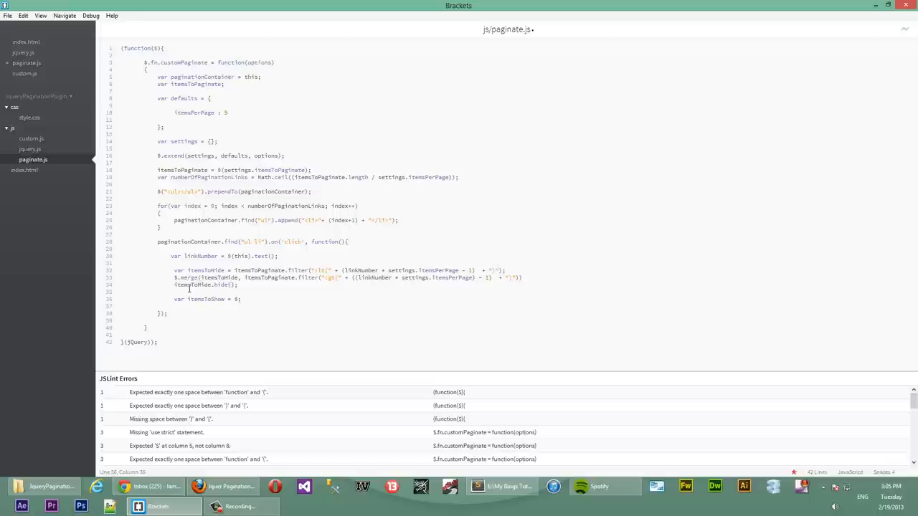
Replace the 0 after itemsToShow with itemsToPaginate.not(itemsToHide) and save paginate.js.
double_click(195, 84)
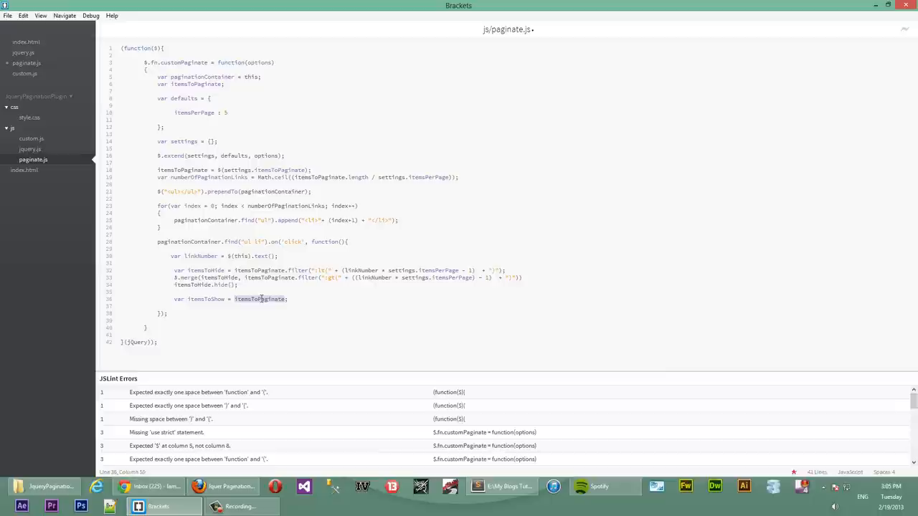
text(.not())
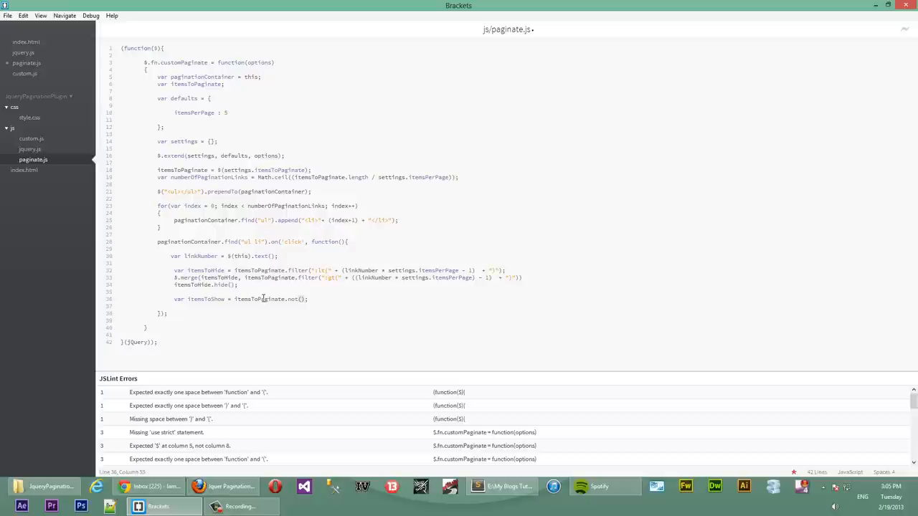
double_click(205, 299)
text(itemsToHide)
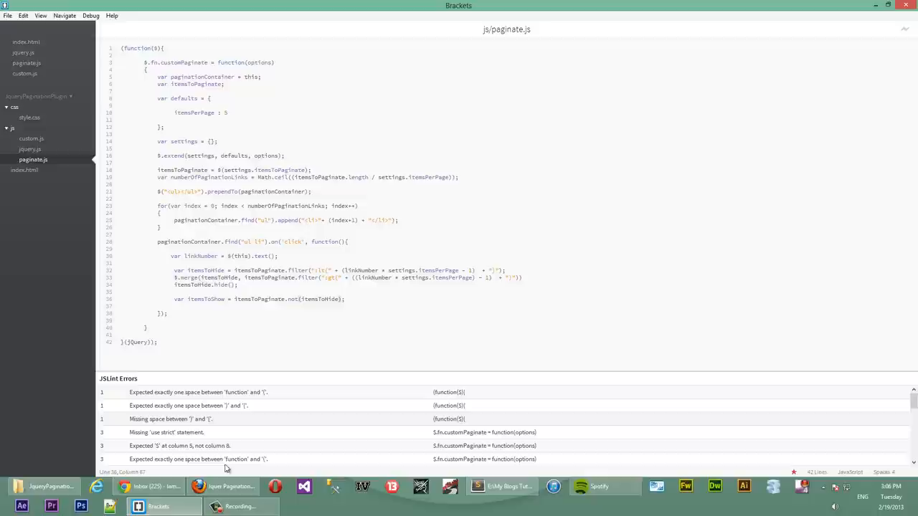
click(223, 486)
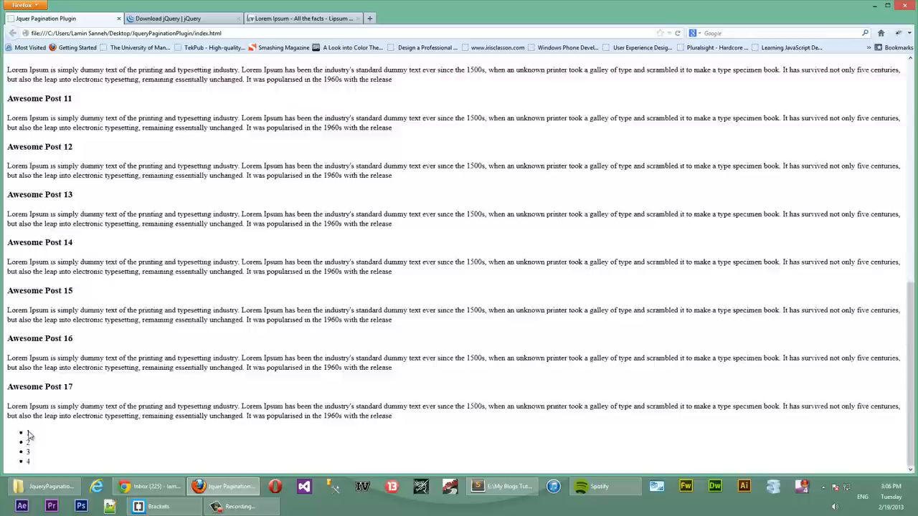
click(137, 507)
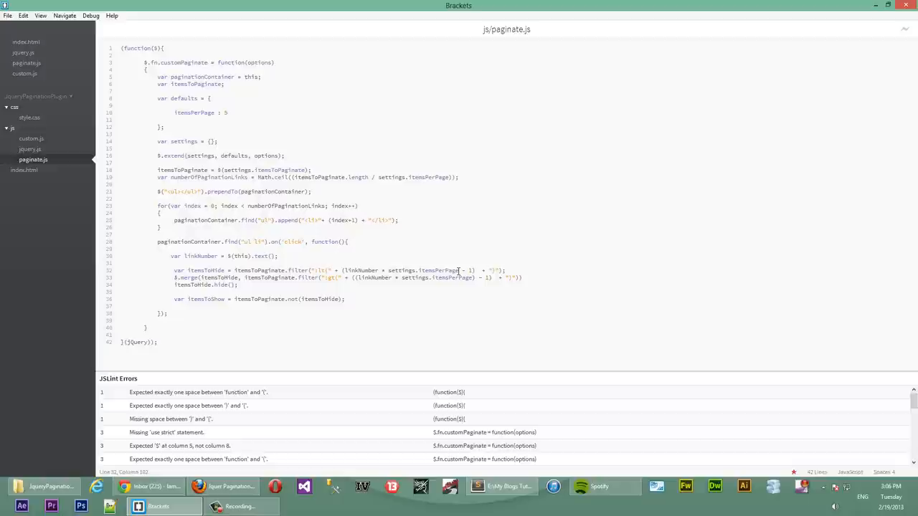
mouse_move(492, 369)
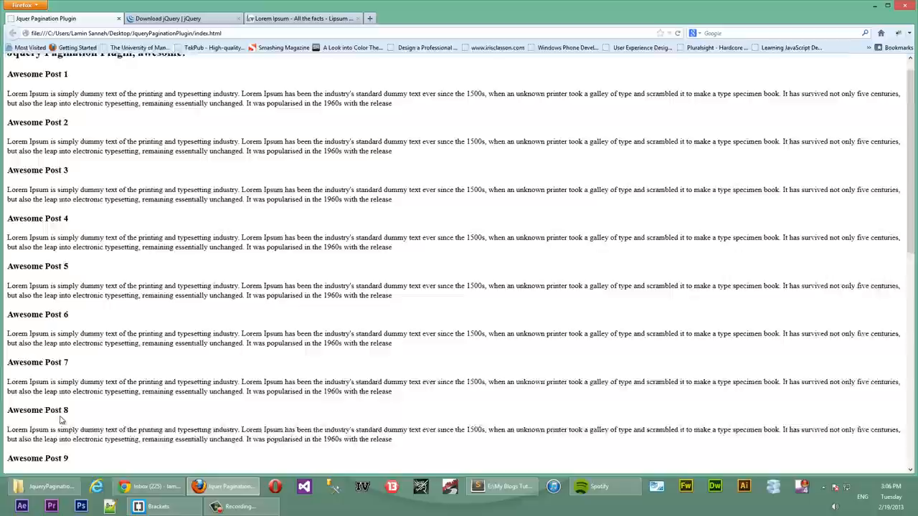
Check the posts in Firefox, then change the hide range to (linkNumber-1) * settings.itemsPerPage.
click(118, 486)
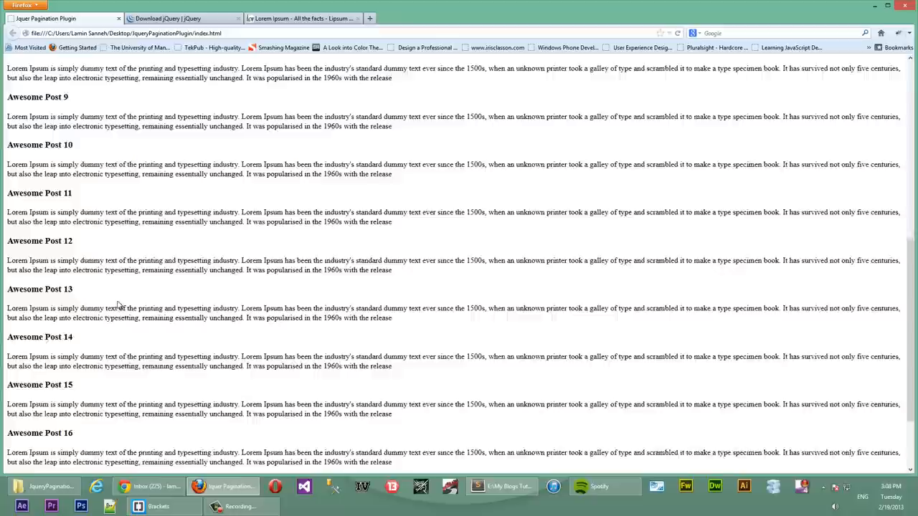
scroll(down, 3)
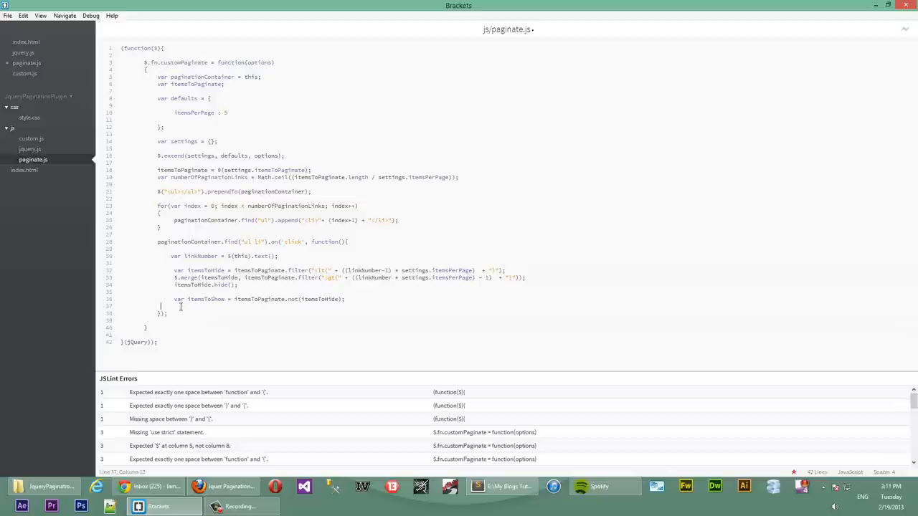
Call itemsToShow.show() in the click handler and add an empty line before the handler.
text(itemsToShow.)
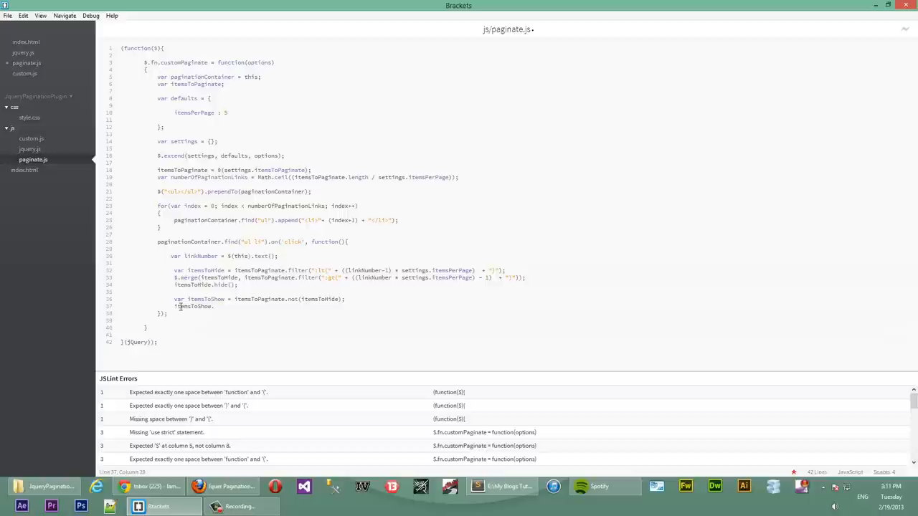
click(223, 486)
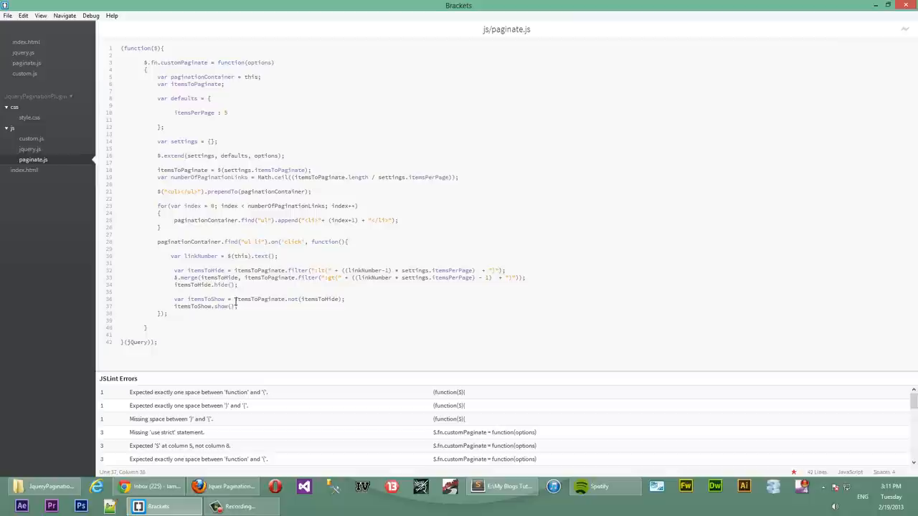
click(223, 486)
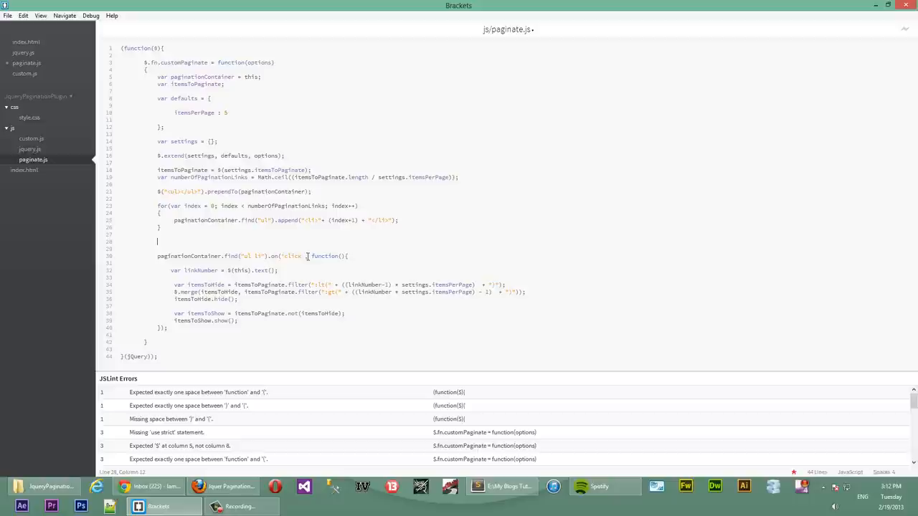
On the new line, filter itemsToPaginate for items beyond itemsPerPage and hide them.
text(itemsToPaginate.filter(":lt(" + ((linkNumber-1) * settings.itemsPerPage) + ")");)
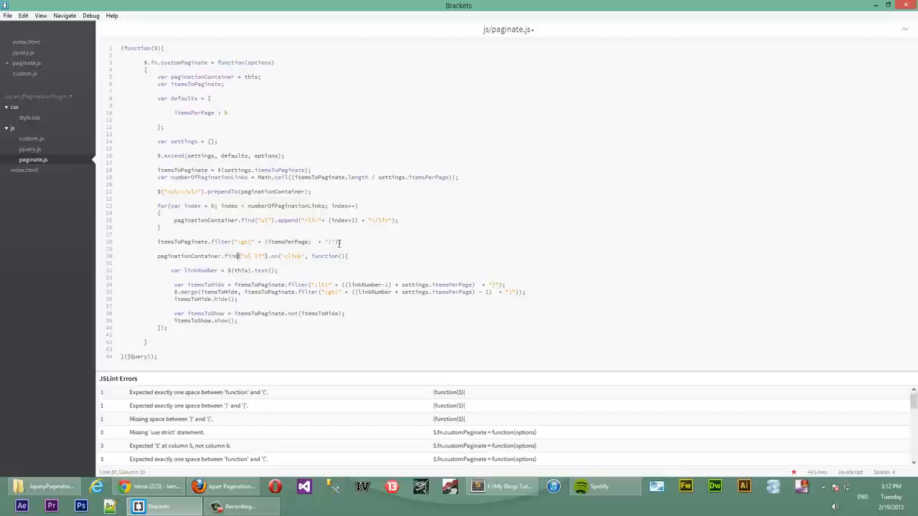
text(.hide())
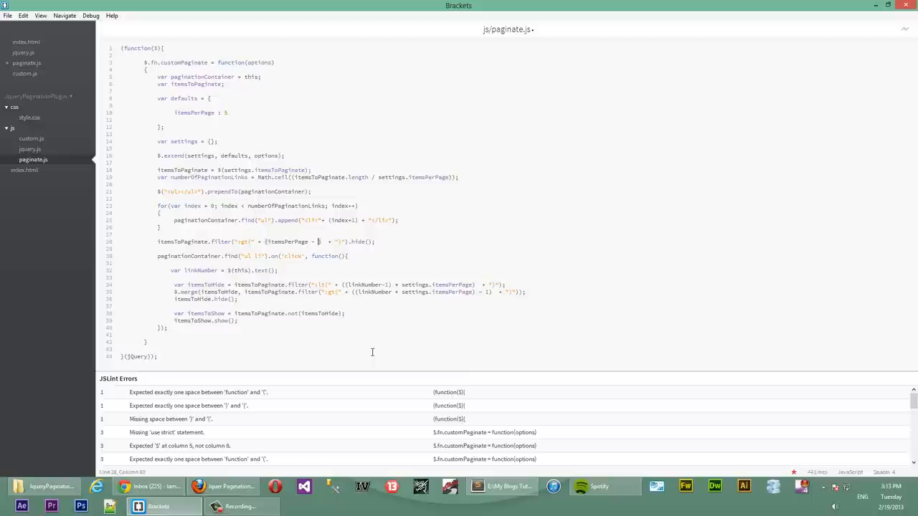
Declare var itemsPerPage = settings.itemsPerPage and replace settings.itemsPerPage references with itemsPerPage.
click(223, 486)
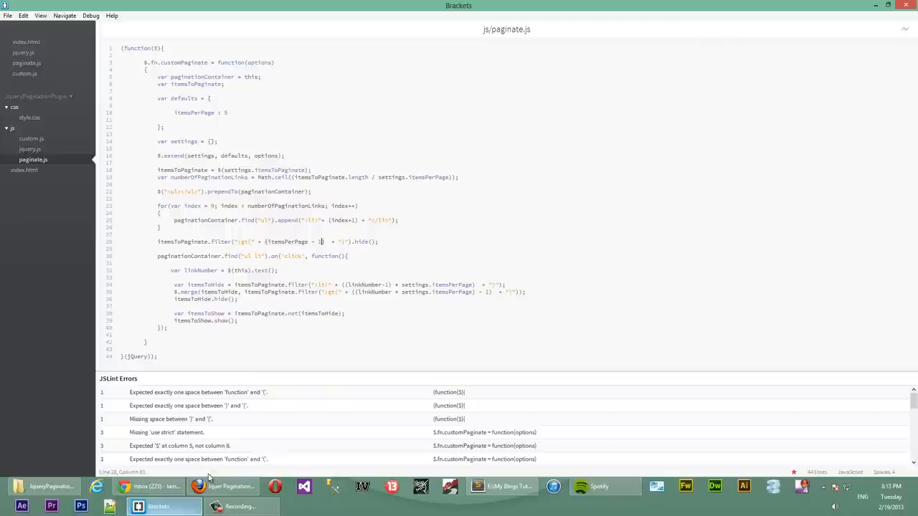
text(settings.)
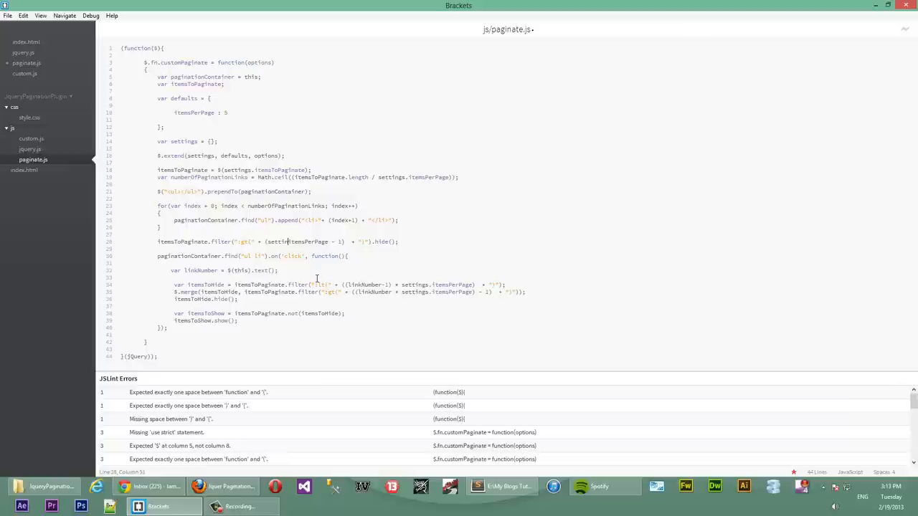
double_click(302, 242)
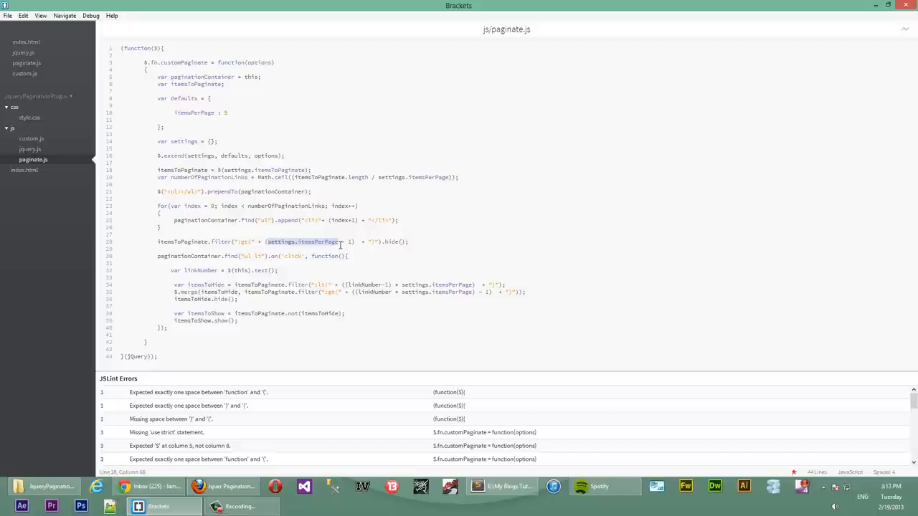
key(enter)
text(var)
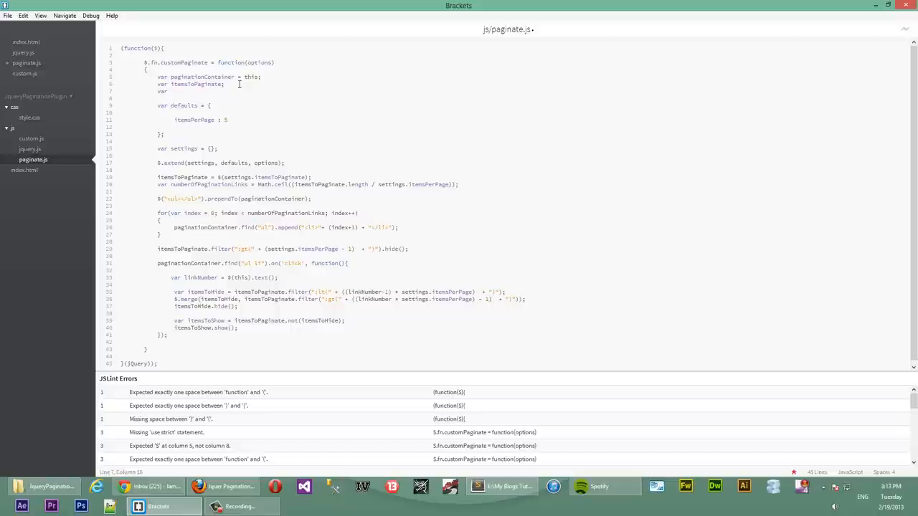
text(itemsPerPage)
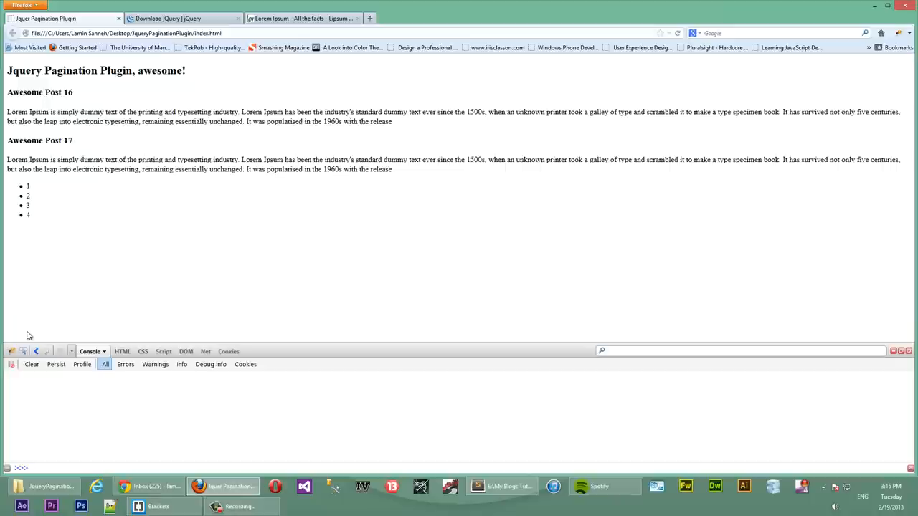
mouse_move(142, 269)
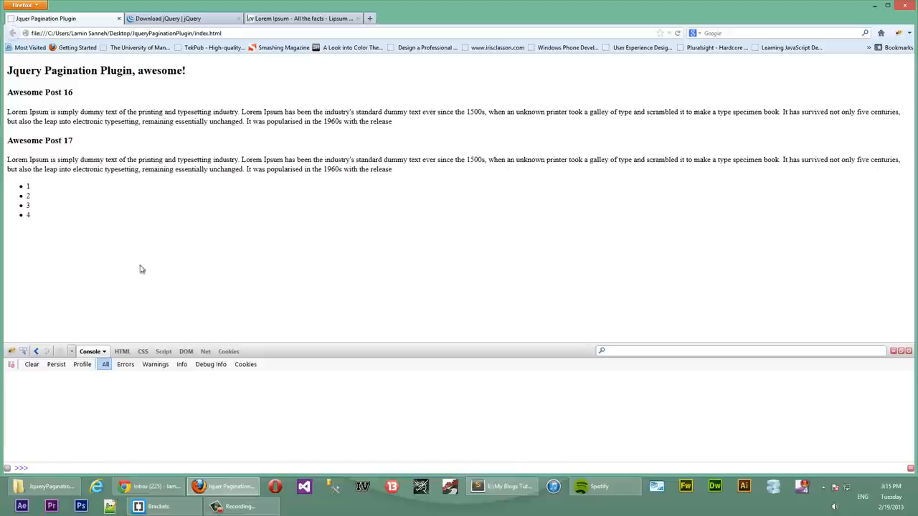
Select the bulleted page-number list in Firefox, then return to Brackets.
drag(27, 185, 26, 215)
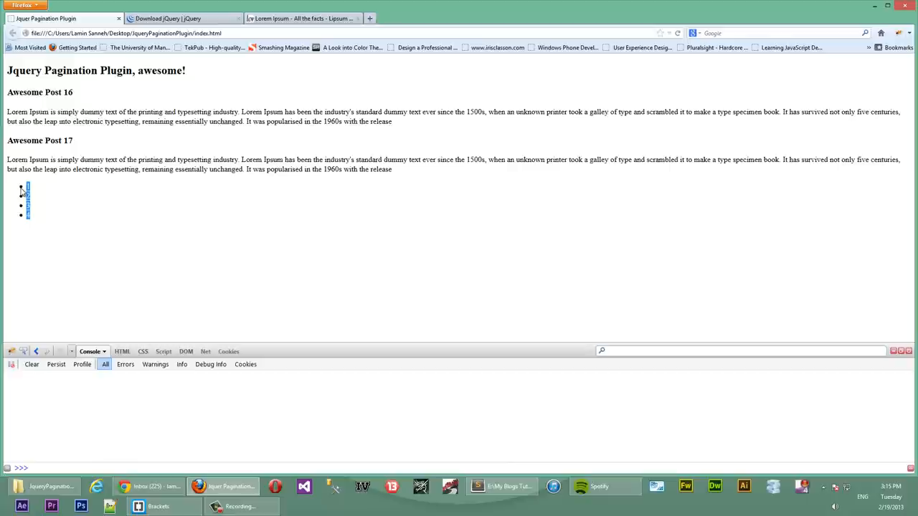
click(137, 506)
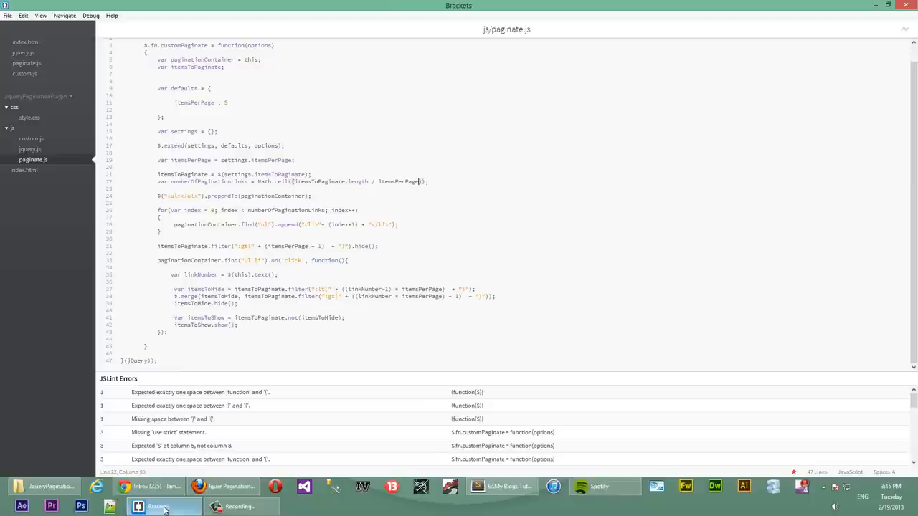
In style.css, write a .page rule with width: 960px and margin: 0px auto.
click(29, 118)
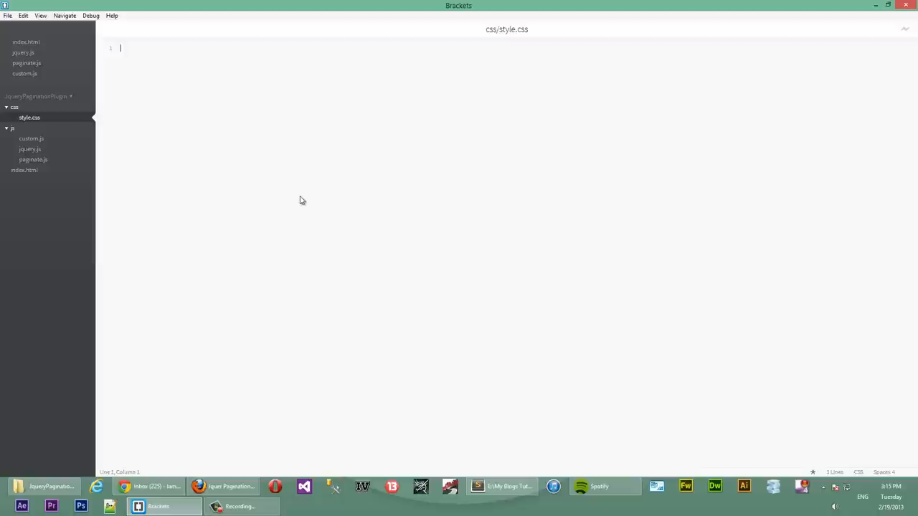
mouse_move(272, 133)
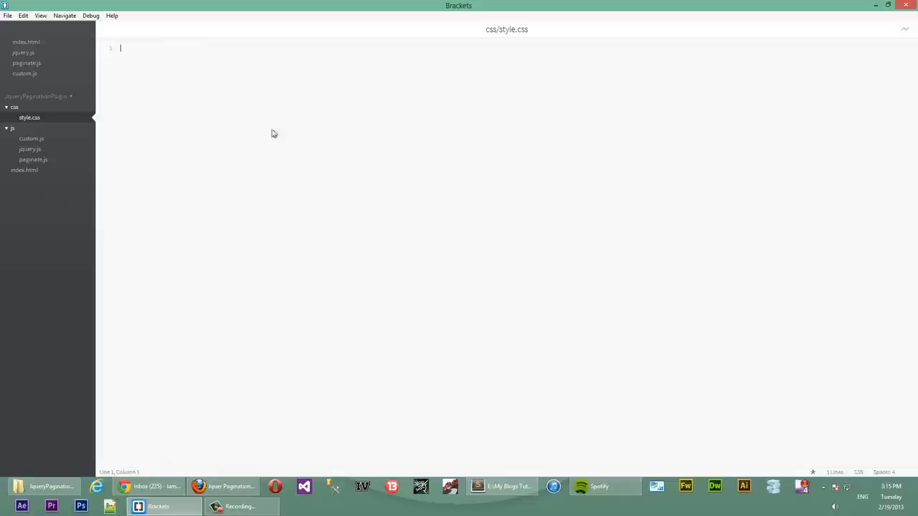
text(.page)
text(width:)
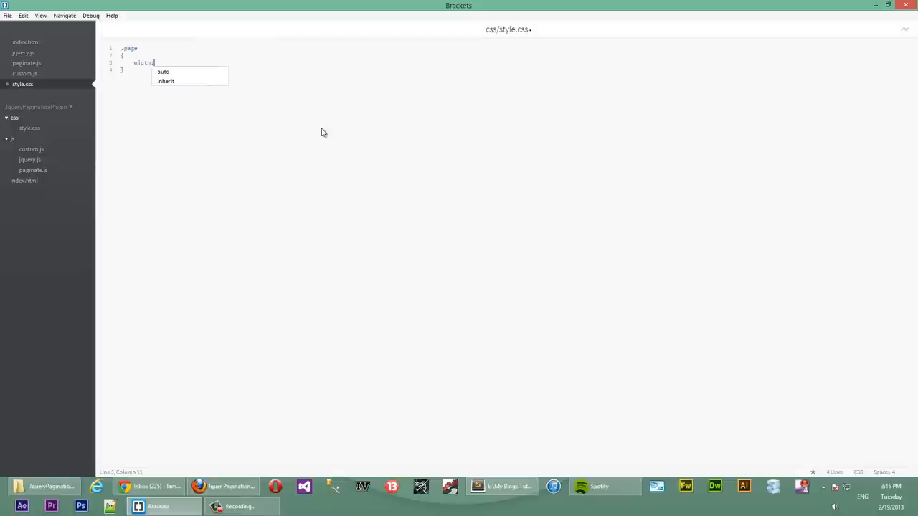
text(960px;)
text(margin:)
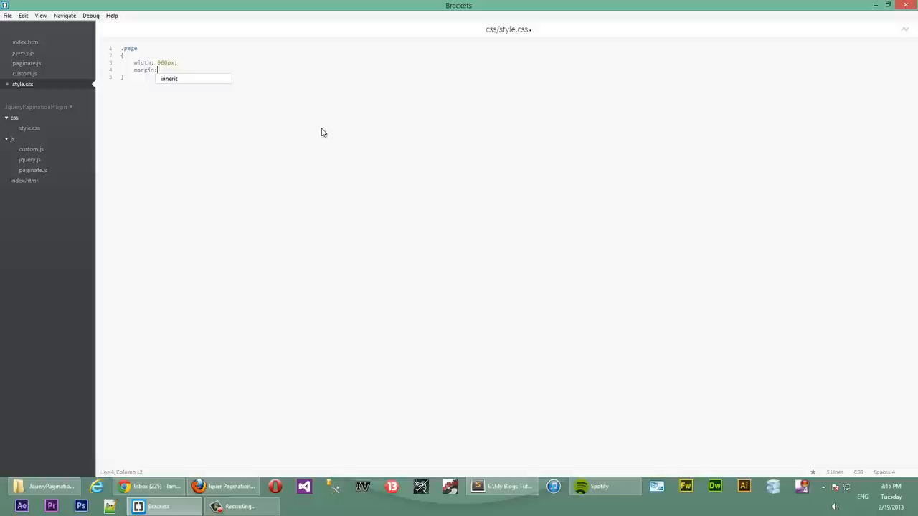
click(223, 486)
text( 0px auto;)
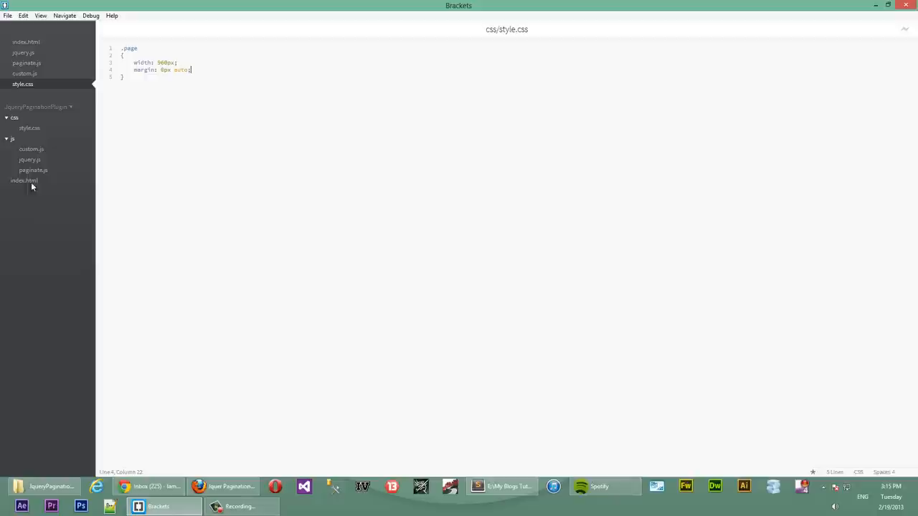
click(29, 128)
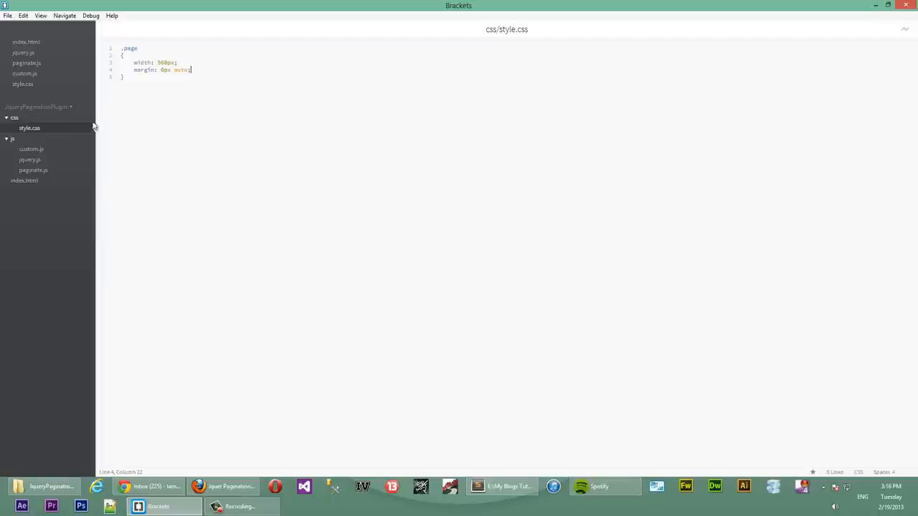
Add .pagination li { list-style: none; }, start a .pagination ul rule, and preview in Firefox.
text(.pagination u)
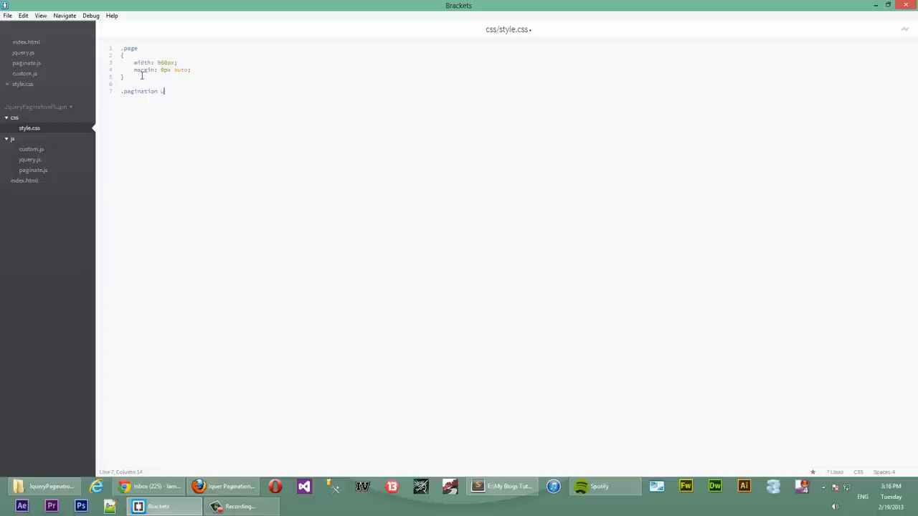
text(li {)
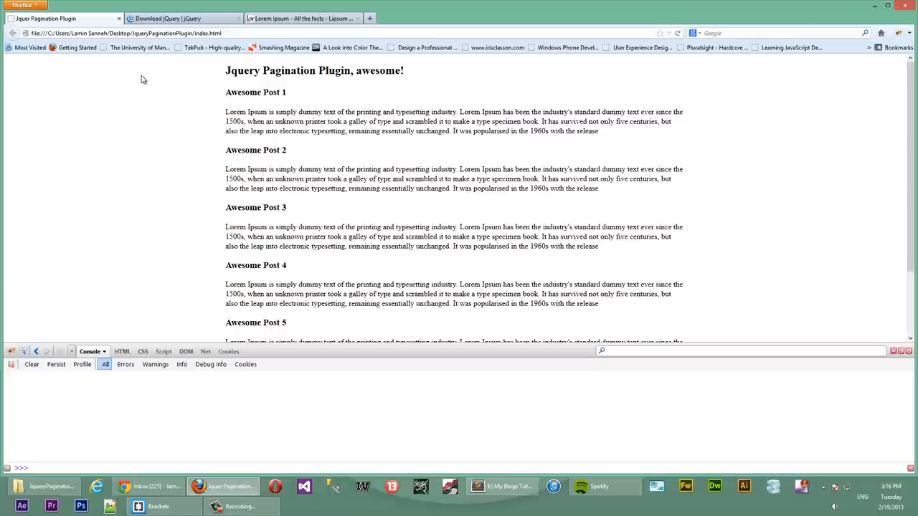
click(137, 486)
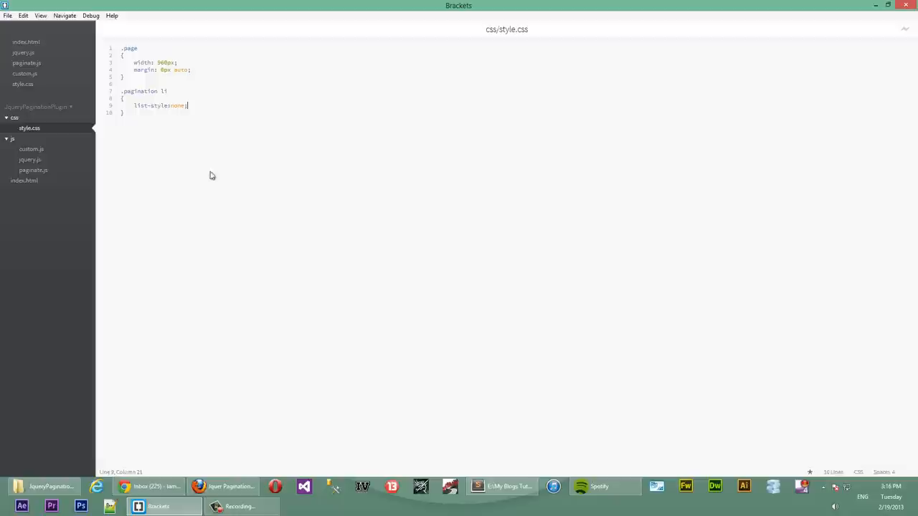
text(.pagination ul)
text(border:)
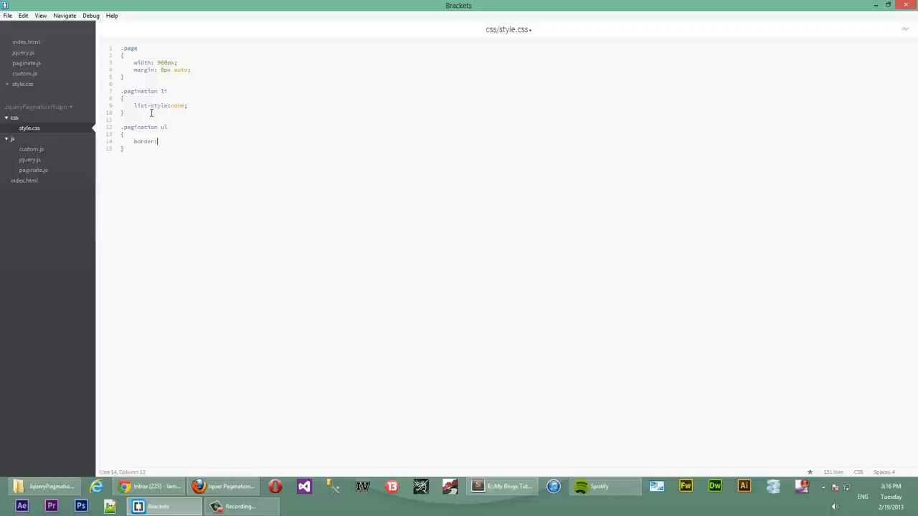
click(224, 487)
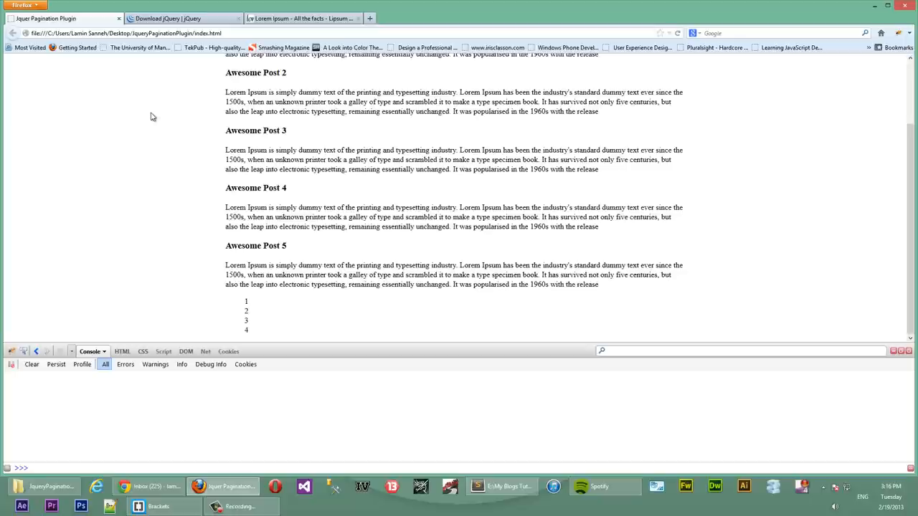
Give .pagination ul 0px border and padding, and float each li as a 20px box with a 1px solid white border.
click(137, 486)
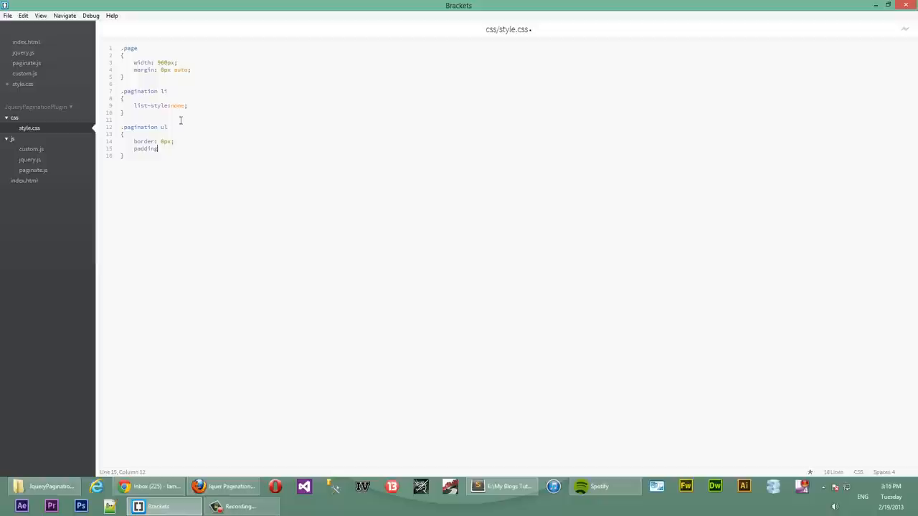
text(float:left;)
text(border : 1px)
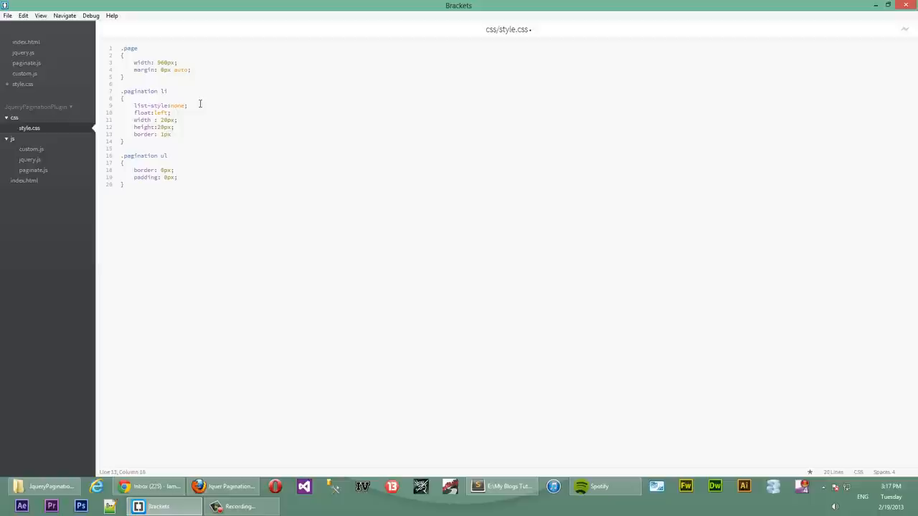
text(solid white;)
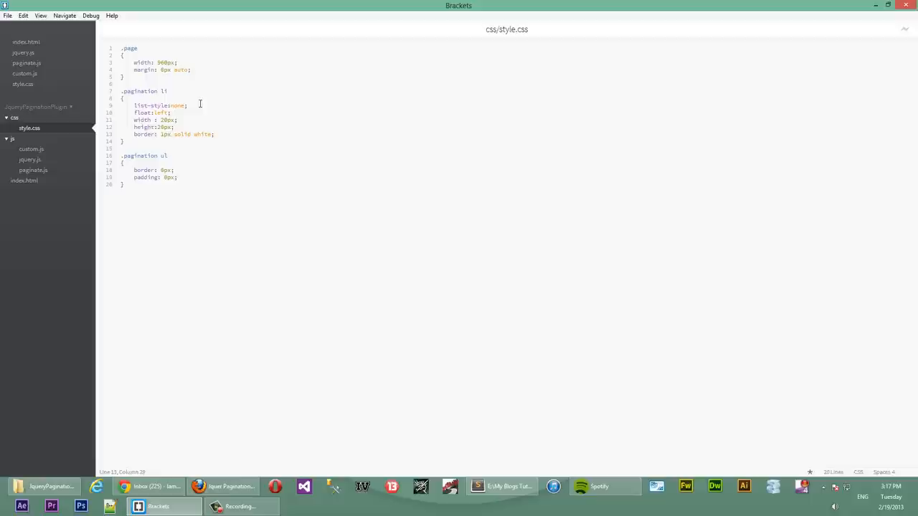